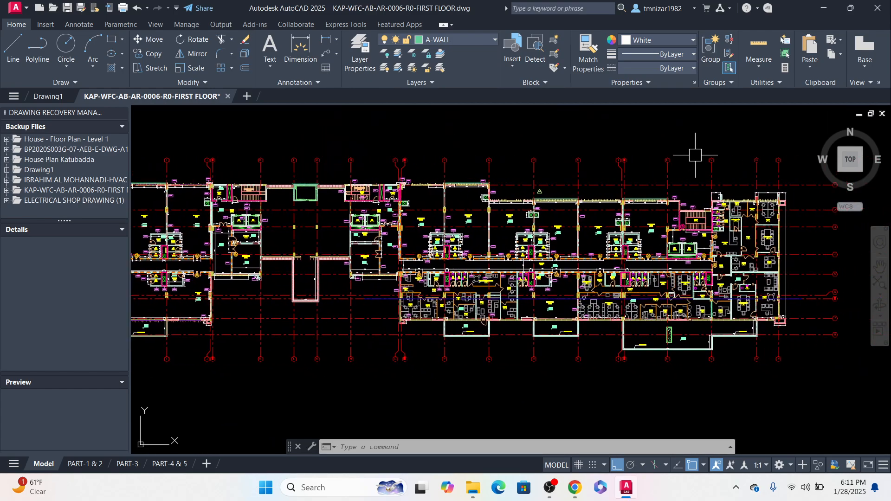
mouse_move(607, 391)
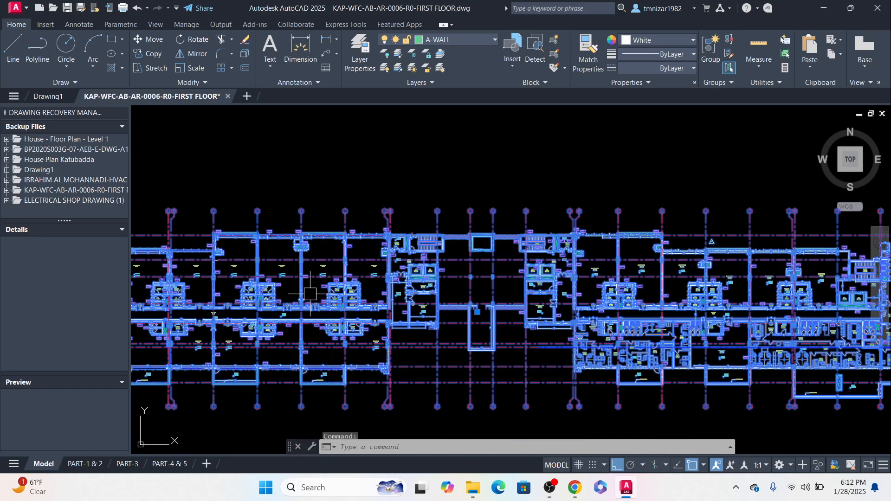
Step: Trace a PL polyline around the L-shaped right portion of the lower floor plan copy
scroll(down, 3)
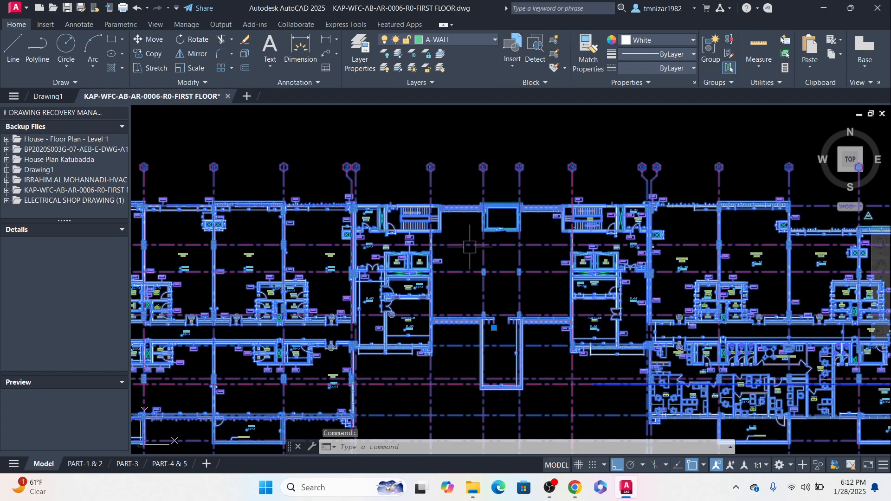
scroll(down, 3)
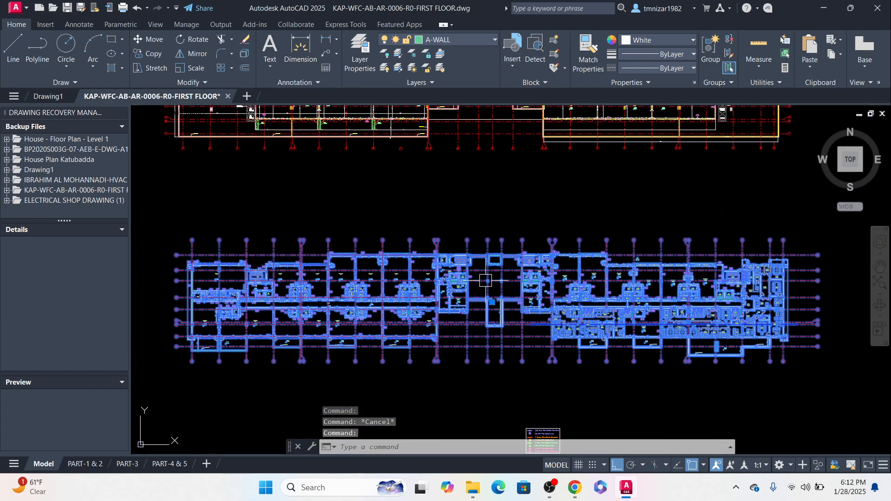
key(Escape)
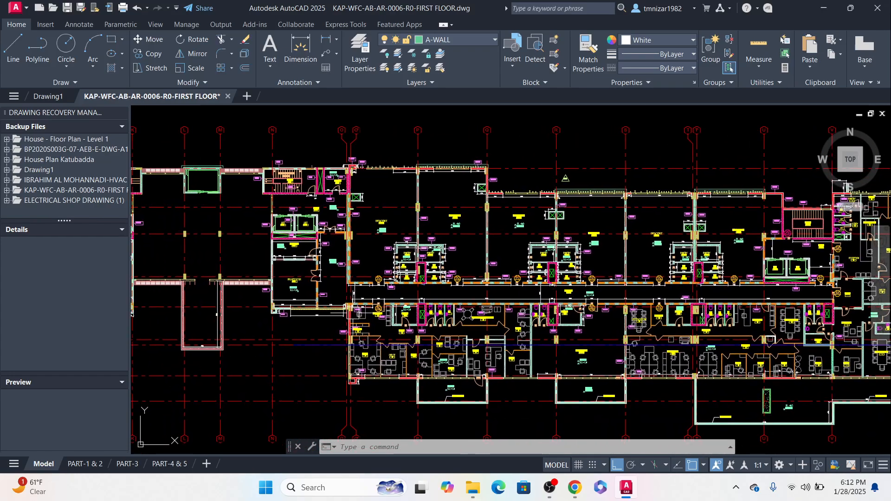
text(pl PLINE)
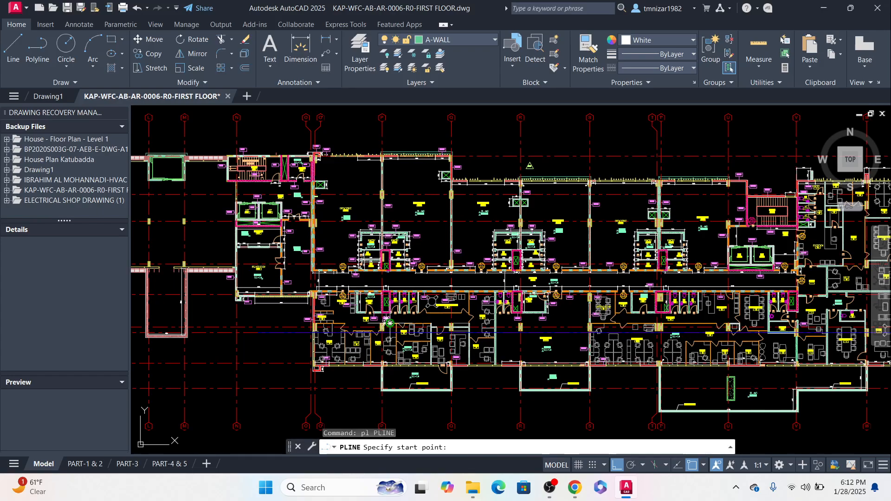
click(388, 292)
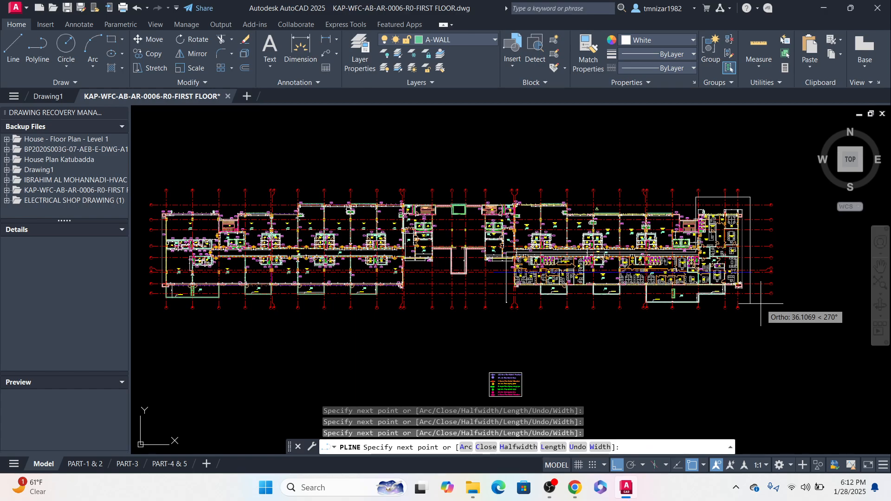
mouse_move(758, 303)
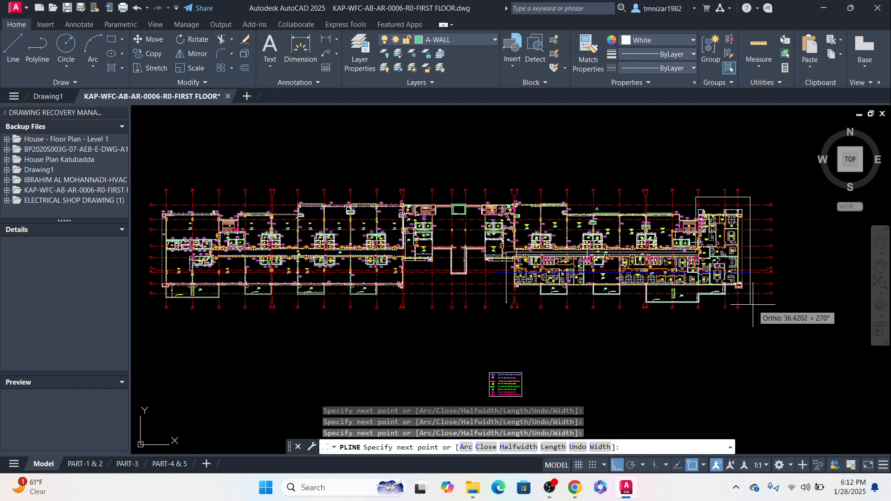
scroll(up, 3)
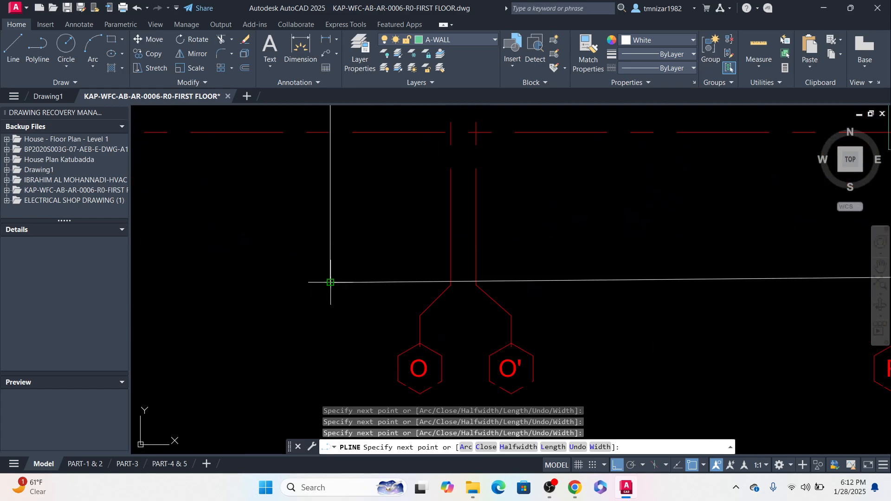
key(Escape)
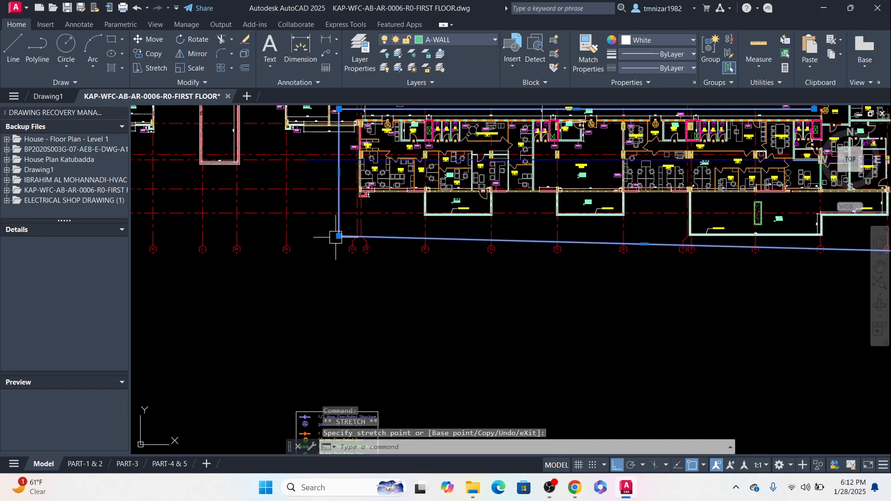
Step: Run XCLIP on the lower floor plan block with a new boundary from the drawn polyline
key(Escape)
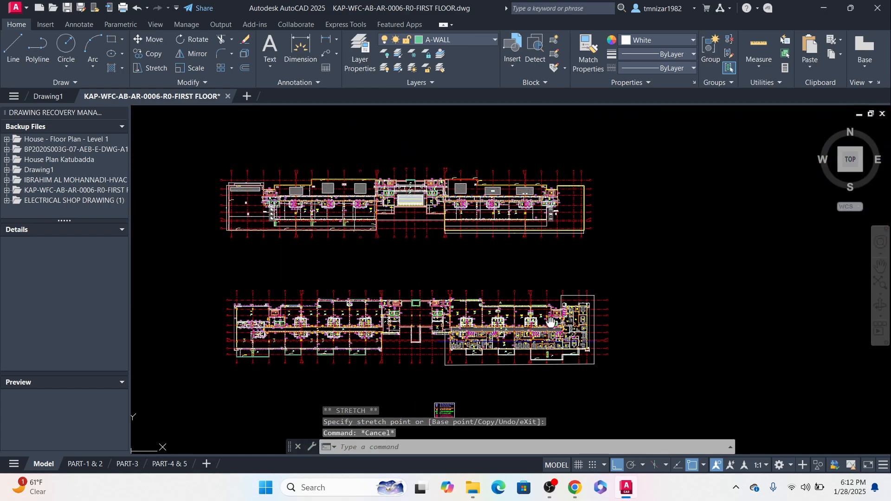
key(Escape)
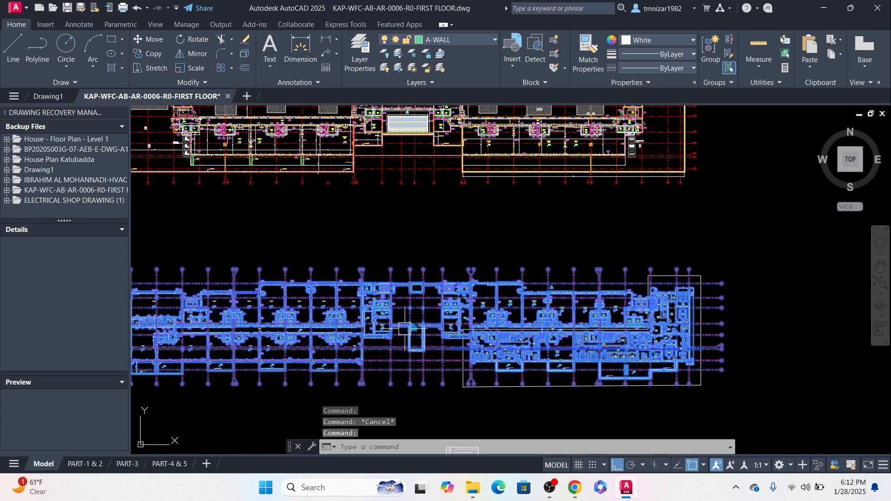
text(x)
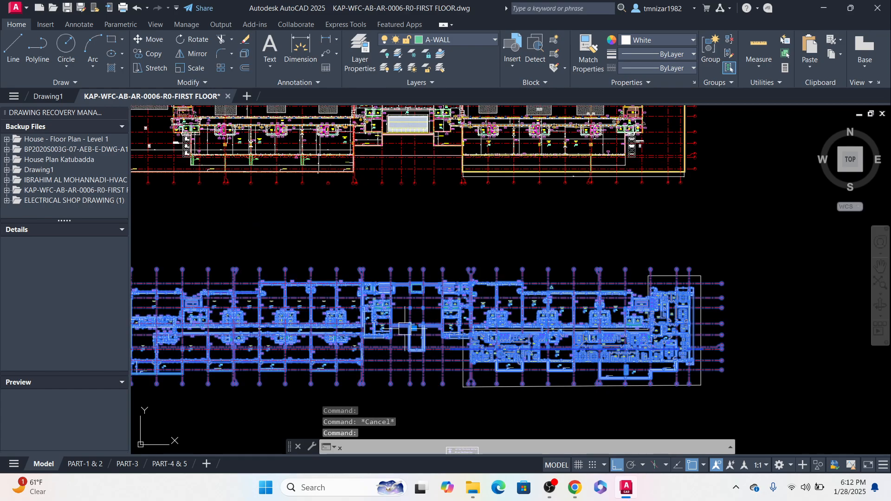
text(XCLIP)
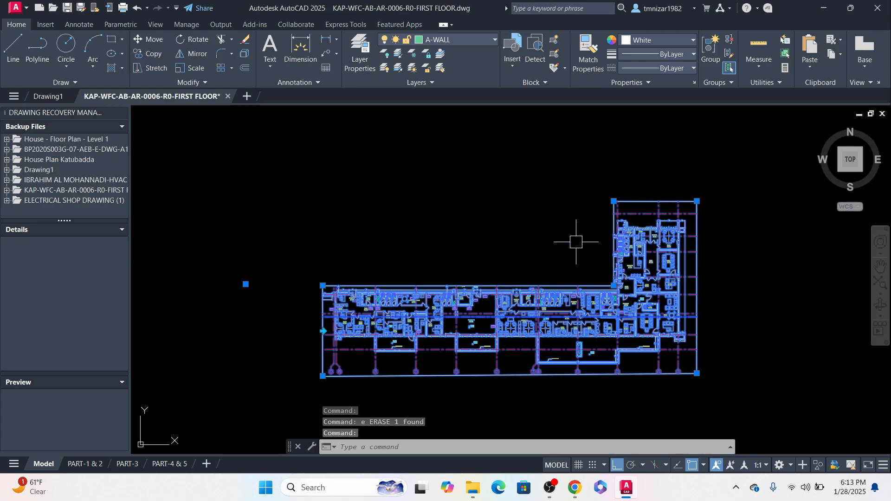
mouse_move(329, 332)
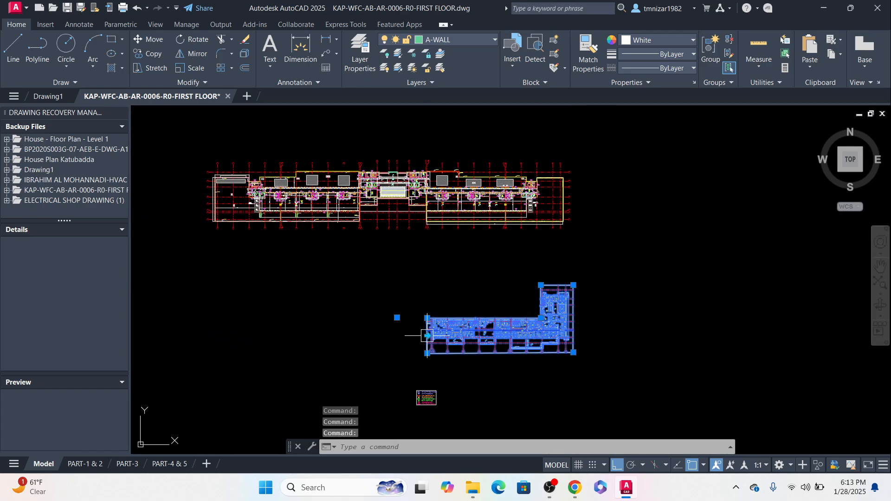
Step: Use XCLIP Delete on the block so the complete floor plan layout shows again
text(XCLIP)
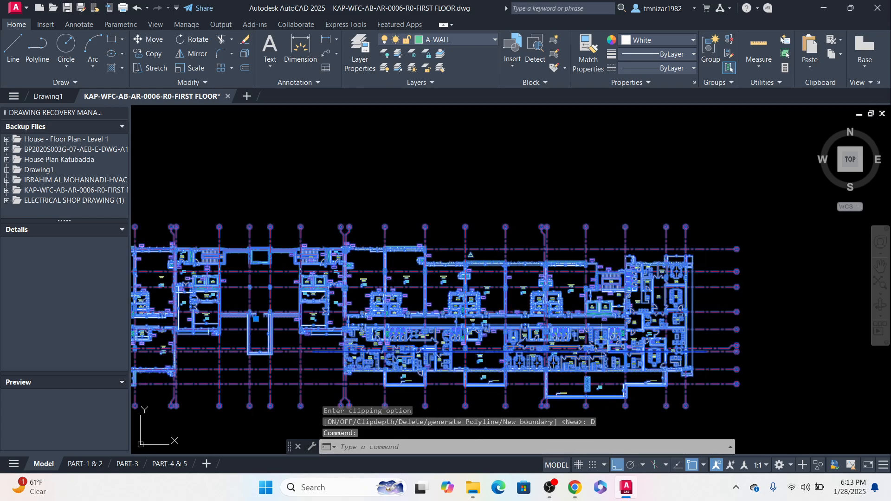
Step: Undo the clip deletion so the block again shows only the L-shaped portion, then review it
key(Escape)
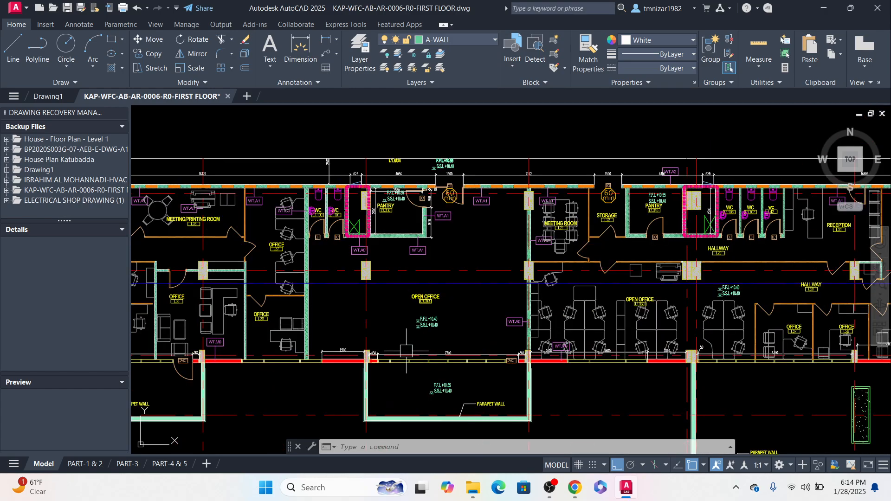
scroll(down, 3)
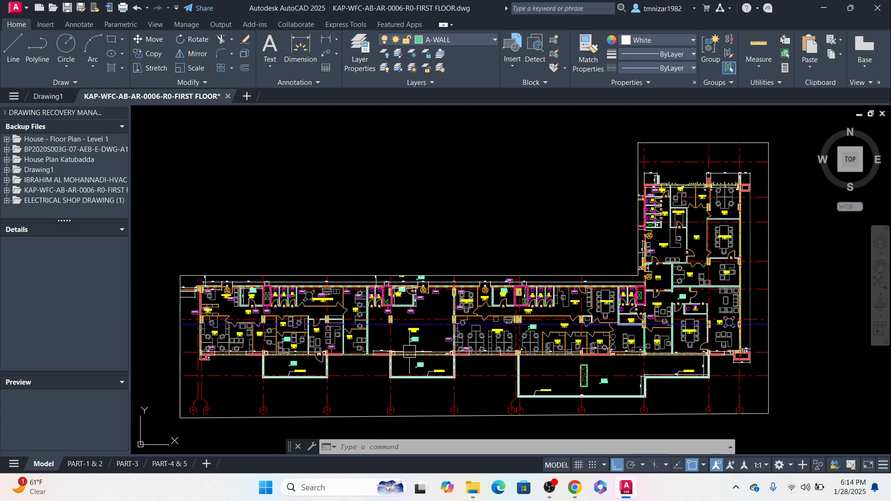
scroll(down, 3)
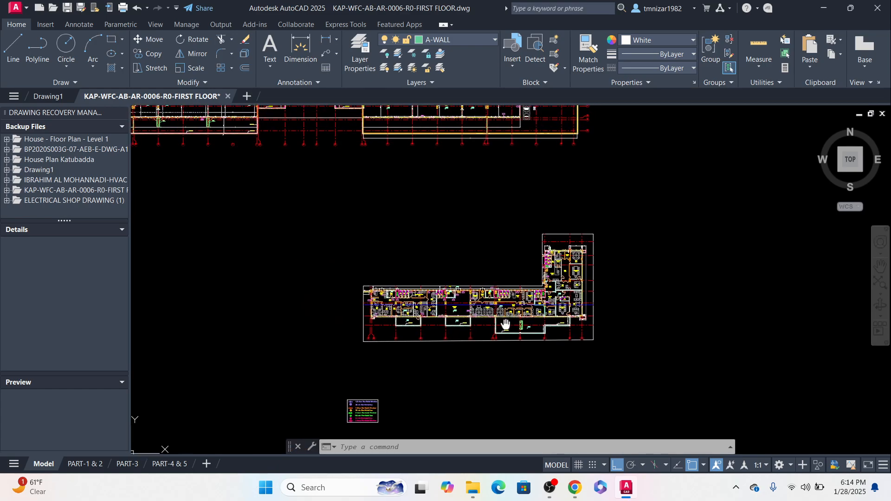